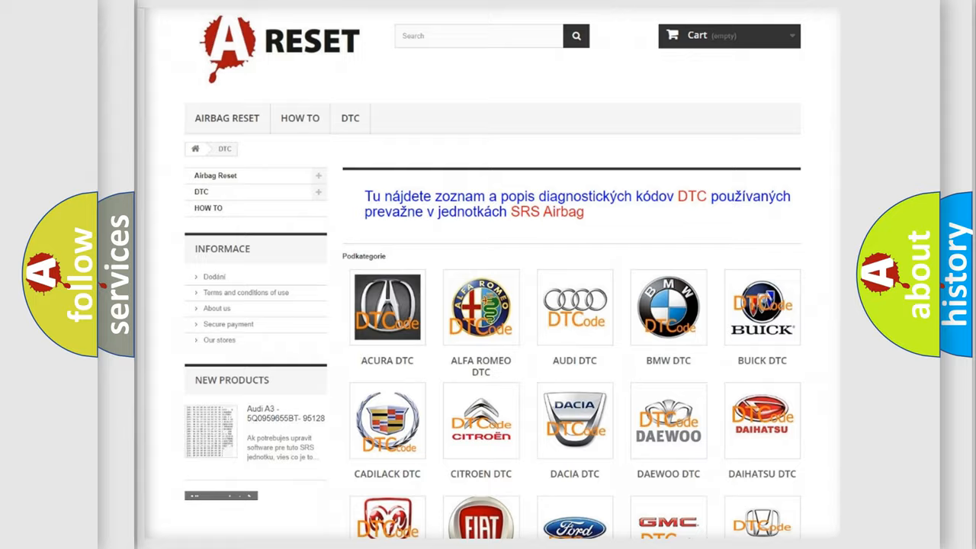
Open the Chevrolet DTC category to list its airbag trouble codes (B0002, B0012, B0013)
{"action": "scroll", "scroll_direction": "down", "scroll_amount": 3}
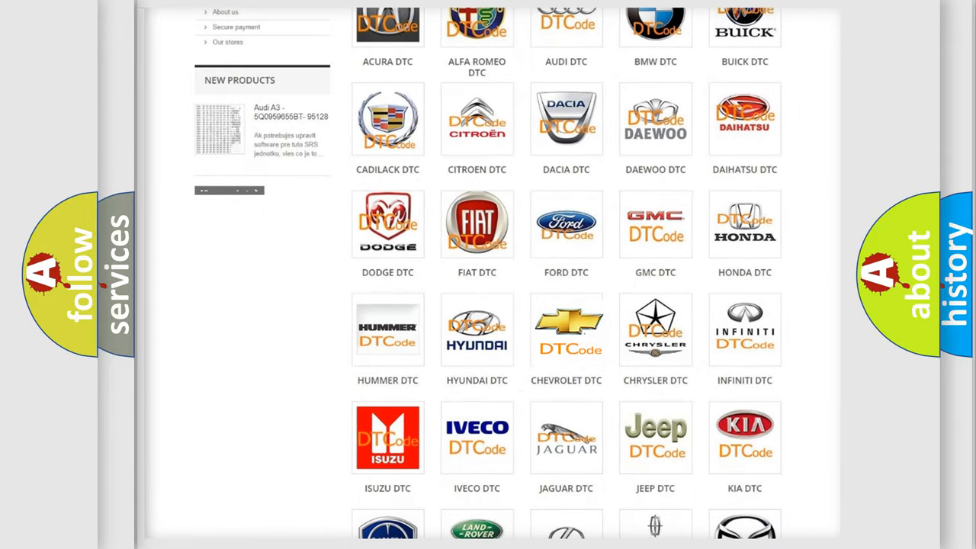
{"action": "left_click", "coordinate": [566, 330]}
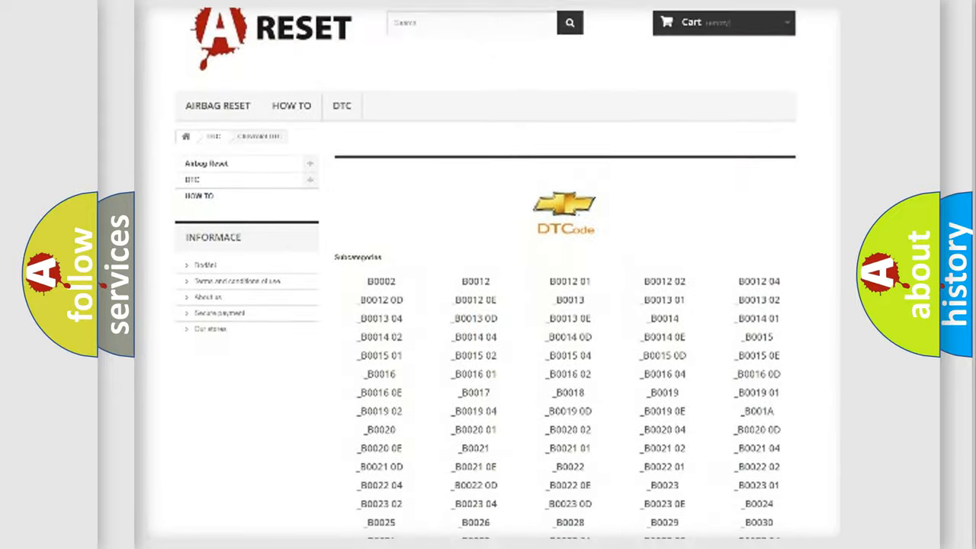